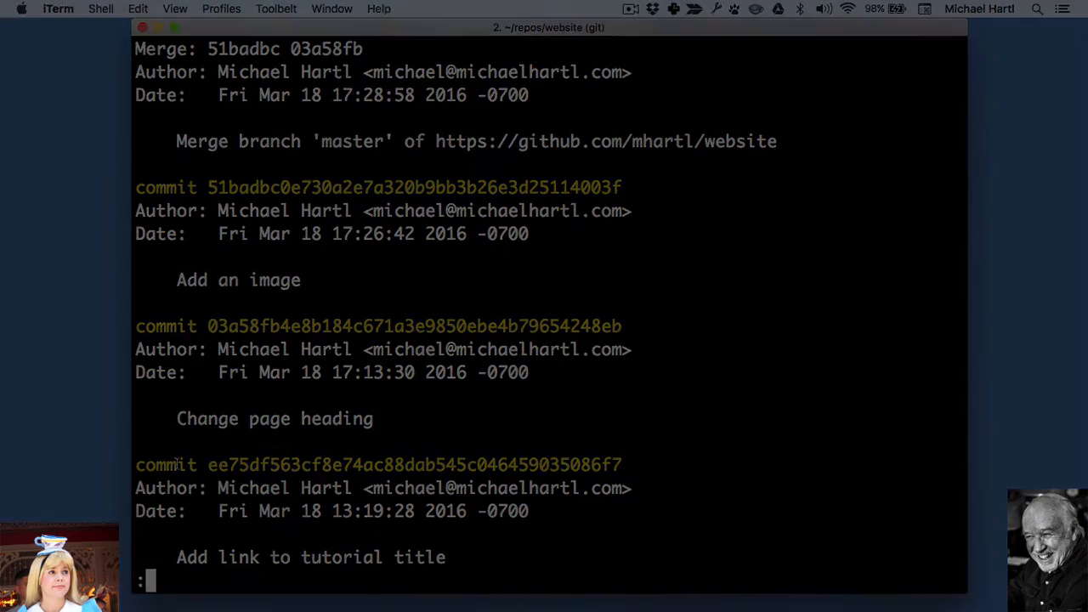
Step: Bring the rendered About Us page with the bear forward in Chrome
{"action": "left_click", "coordinate": [64, 8]}
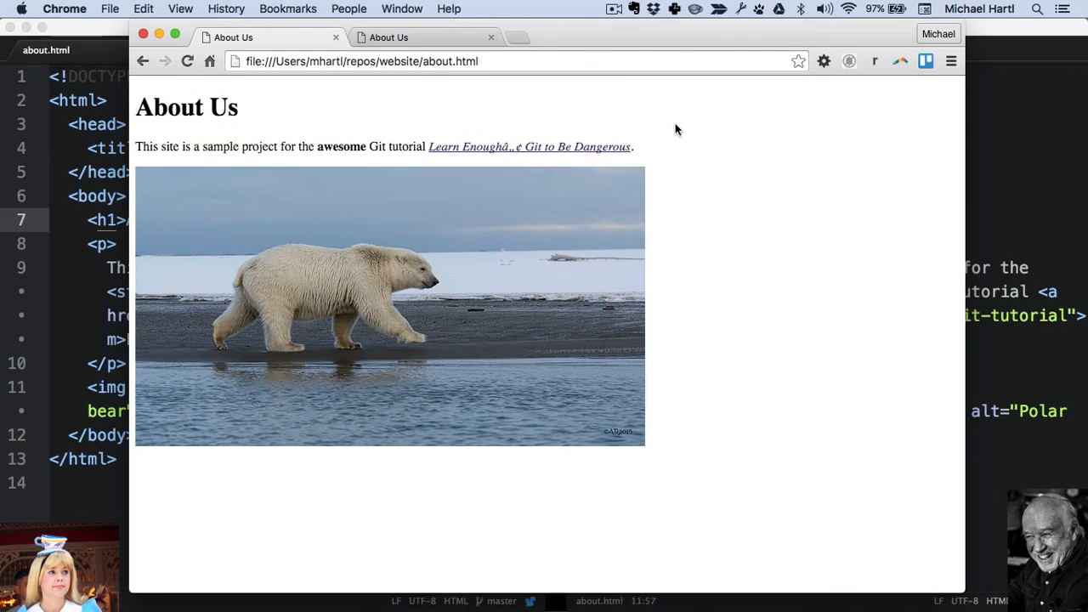
{"action": "mouse_move", "coordinate": [761, 176]}
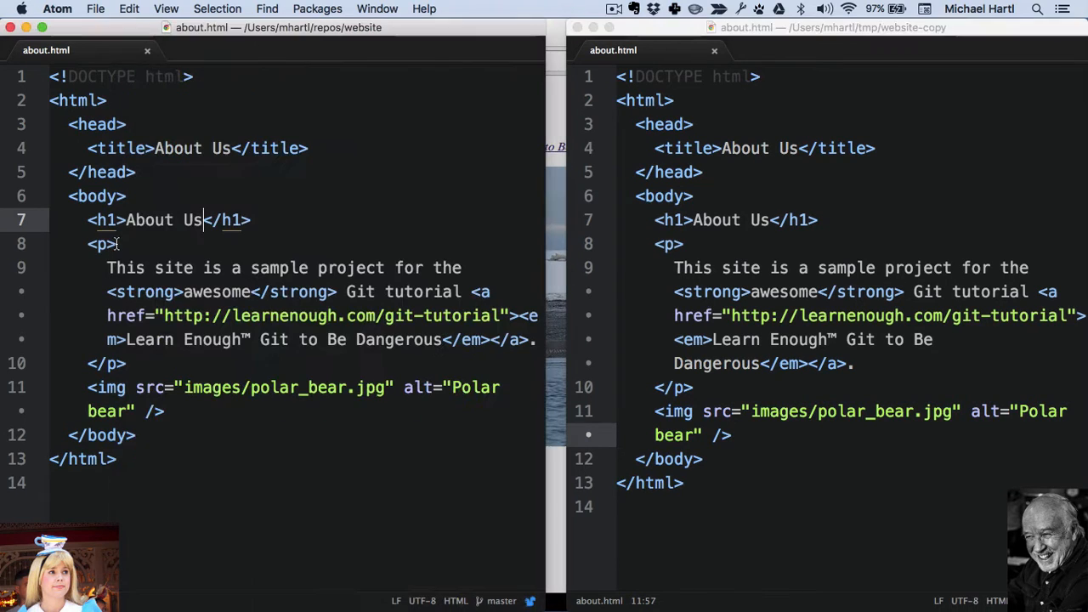
Step: Add alt="Breaching whale" to the whale img tag in the main clone's index.html
{"action": "type", "text": "inde"}
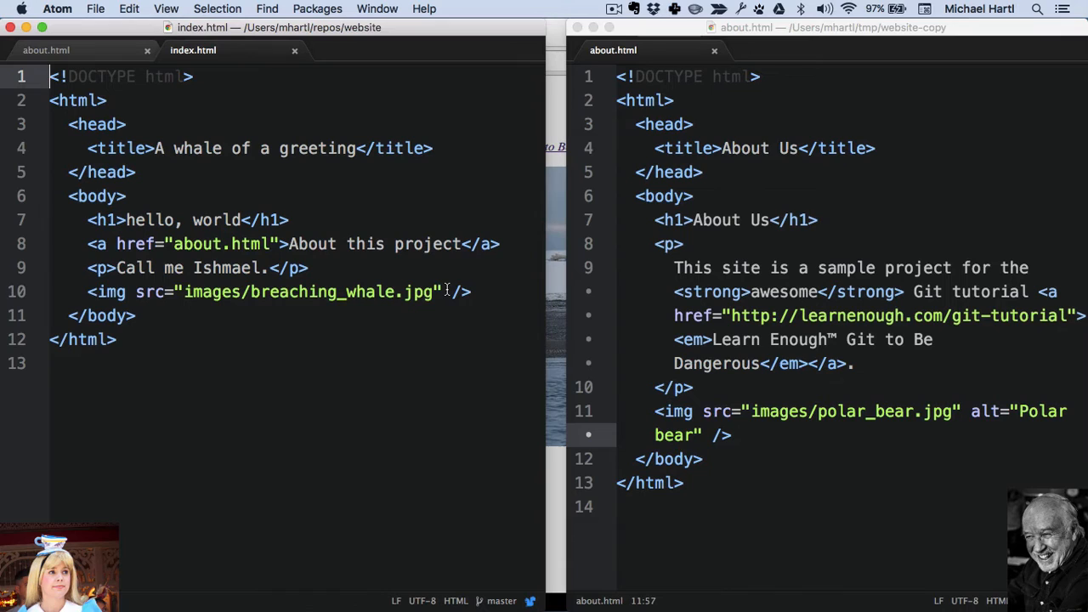
{"action": "type", "text": "alte=\"Breaching whale"}
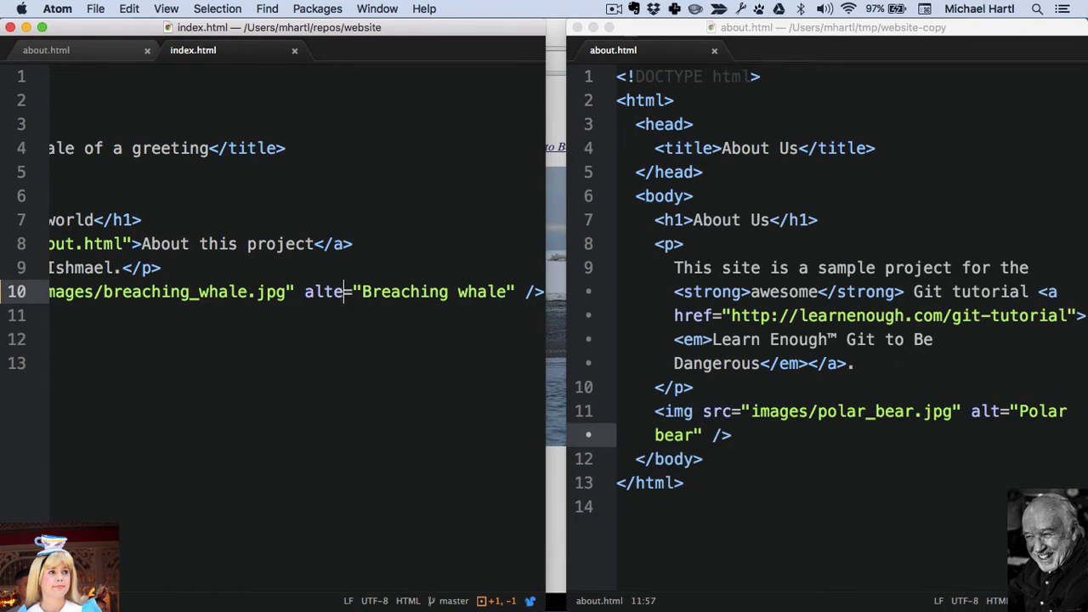
{"action": "key", "text": "cmd+tab"}
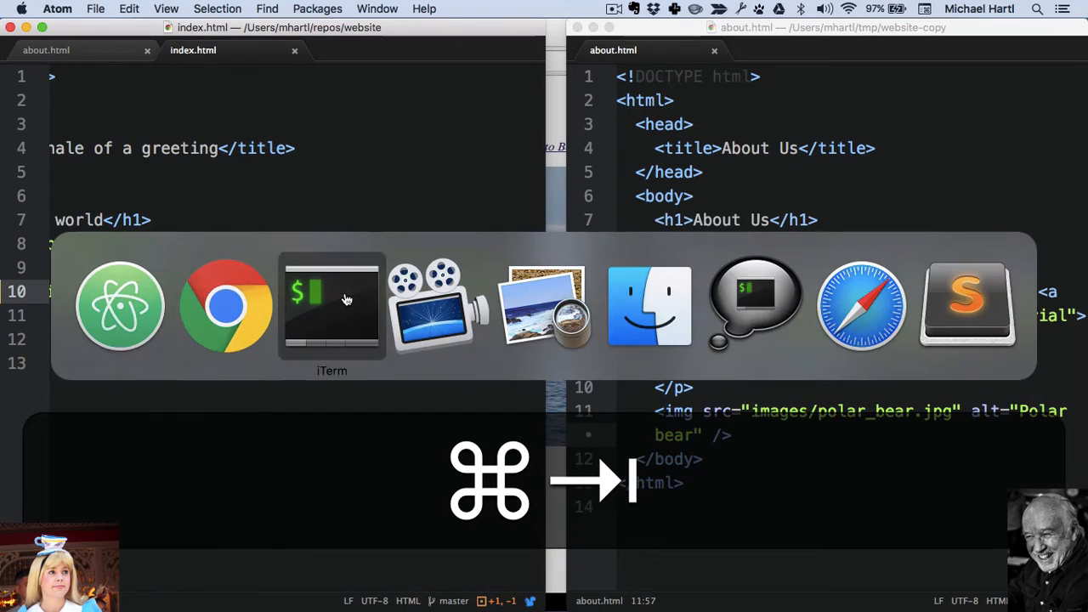
Step: Commit the alt change as "Add necessary image alt" and push it
{"action": "left_click", "coordinate": [331, 306]}
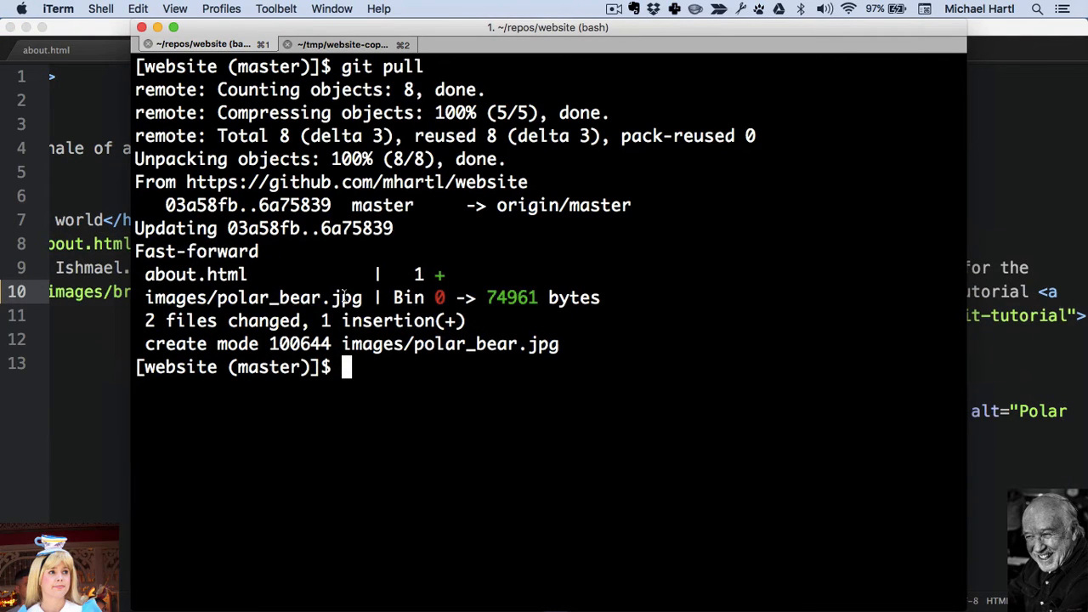
{"action": "type", "text": "git commit -am \"Add necessary image alt"}
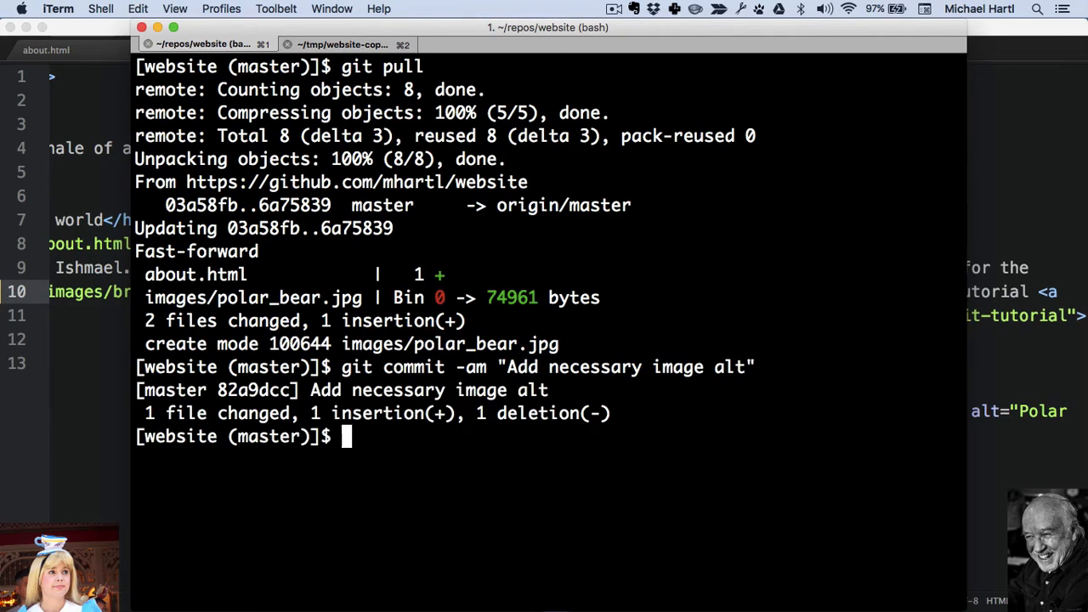
{"action": "type", "text": "git push"}
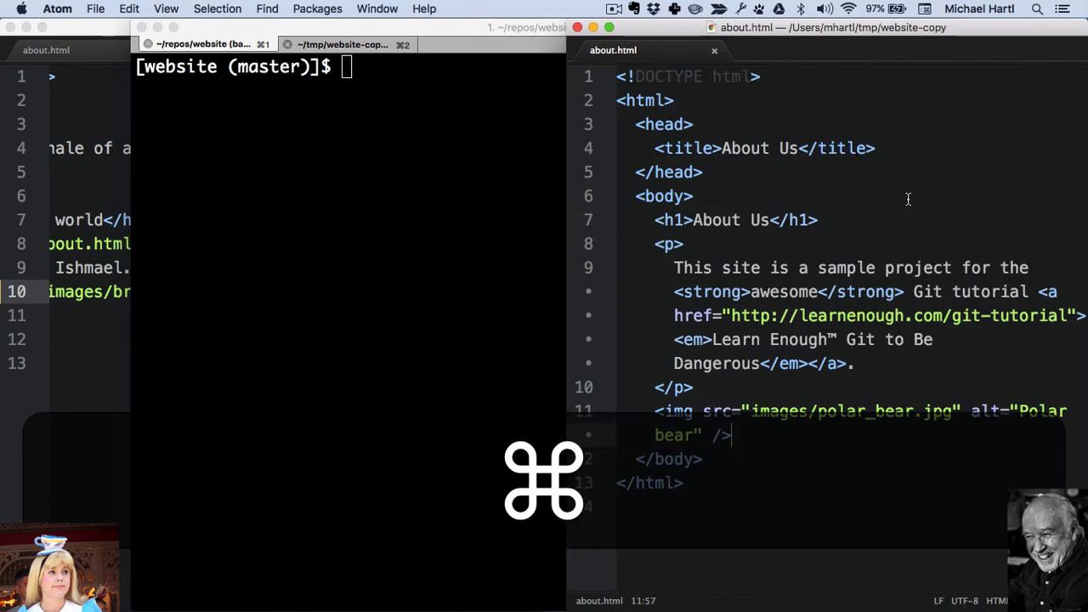
Step: Add alt="Whale" to the whale img tag in website-copy's index.html and save
{"action": "left_click", "coordinate": [759, 50]}
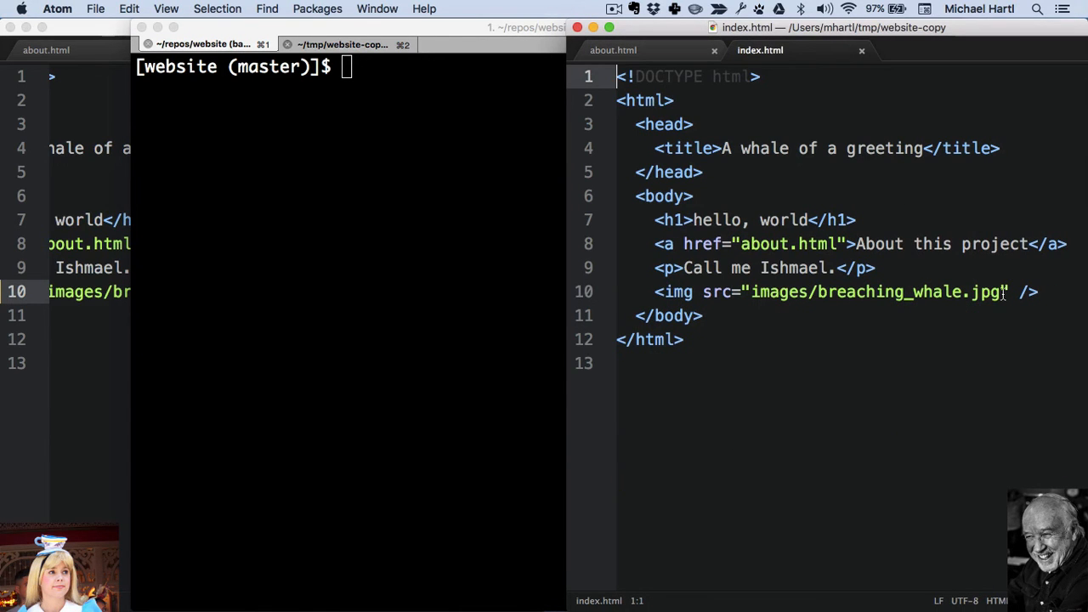
{"action": "type", "text": "alt=\"Whale"}
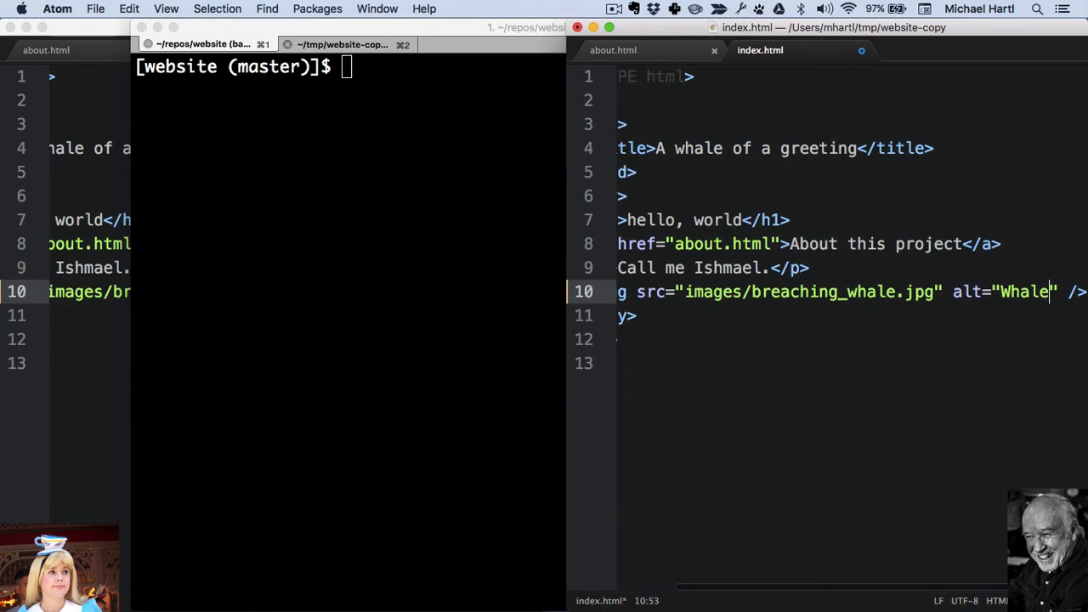
{"action": "key", "text": "cmd+s"}
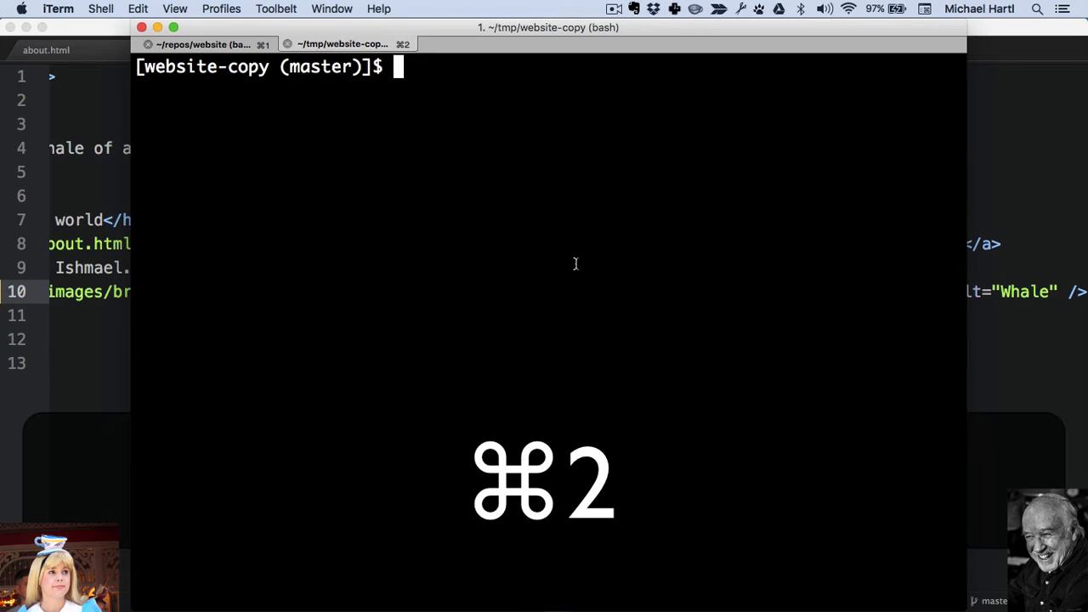
Step: Commit the change as "Add an alt attribute" and attempt a push, which is rejected
{"action": "type", "text": "git com"}
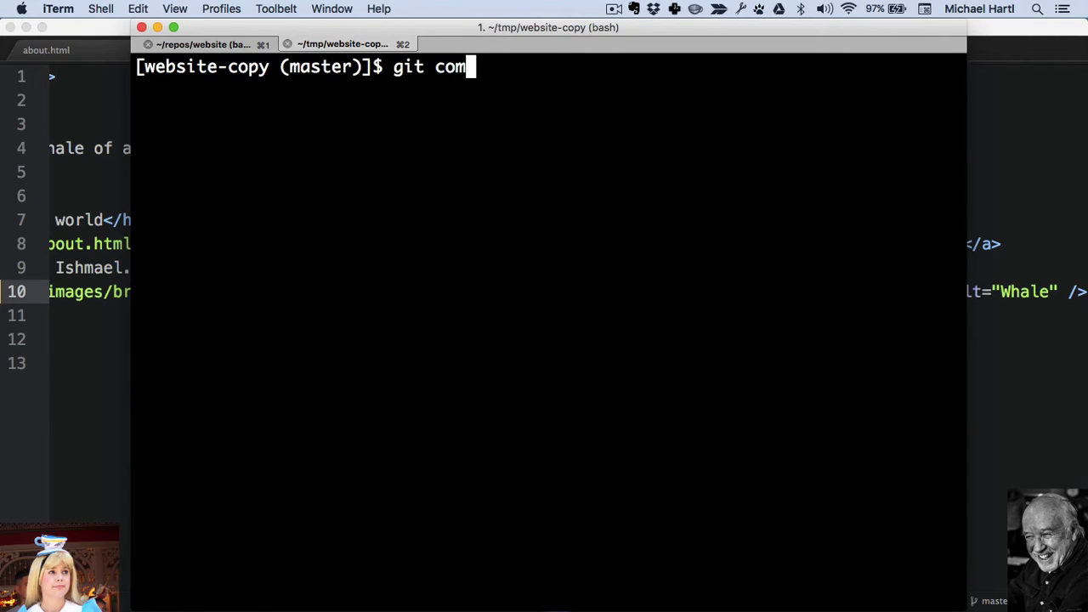
{"action": "type", "text": "mit -am \"Add an alt attribute"}
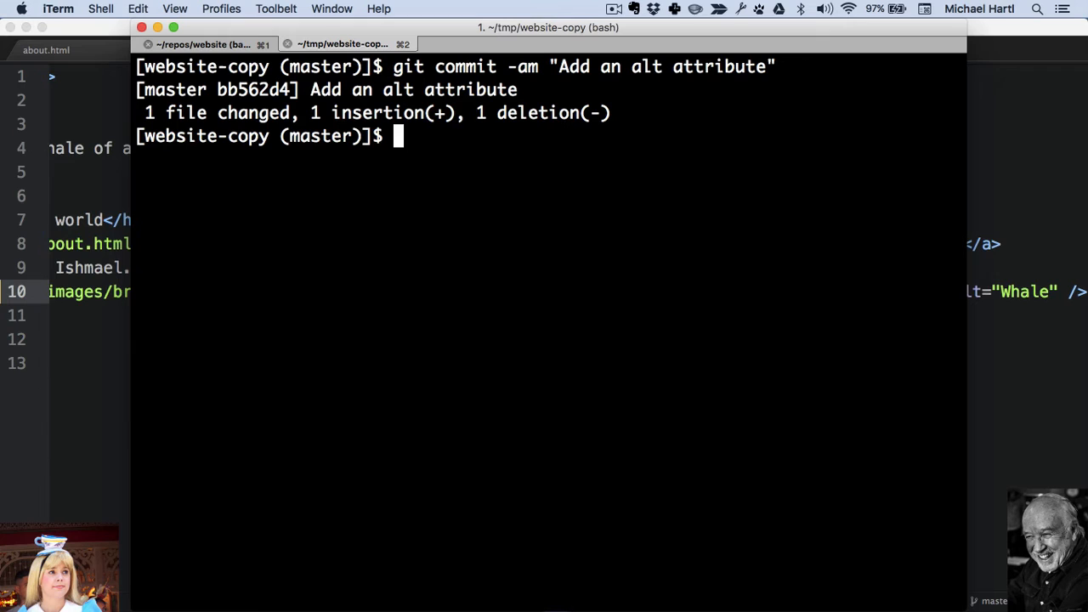
{"action": "type", "text": "git push"}
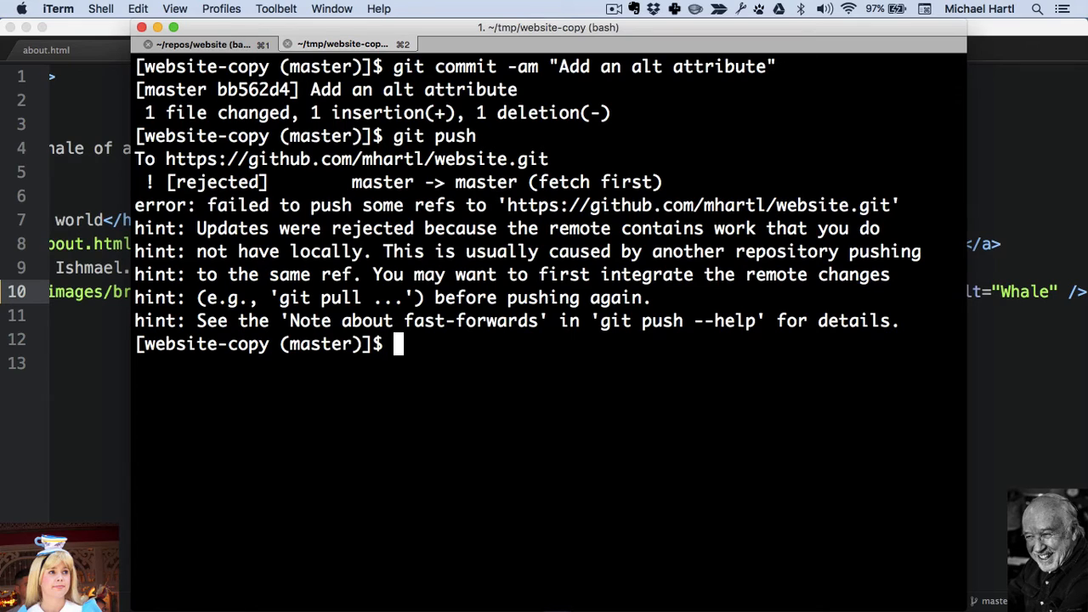
{"action": "mouse_move", "coordinate": [315, 298]}
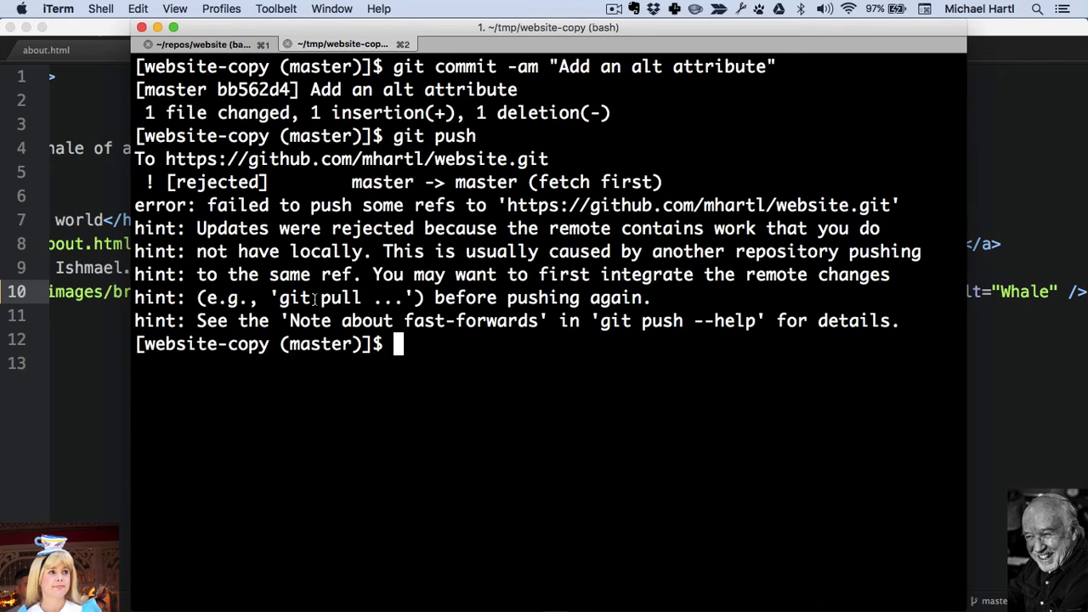
Step: Run git pull, producing merge conflict markers in index.html
{"action": "type", "text": "g"}
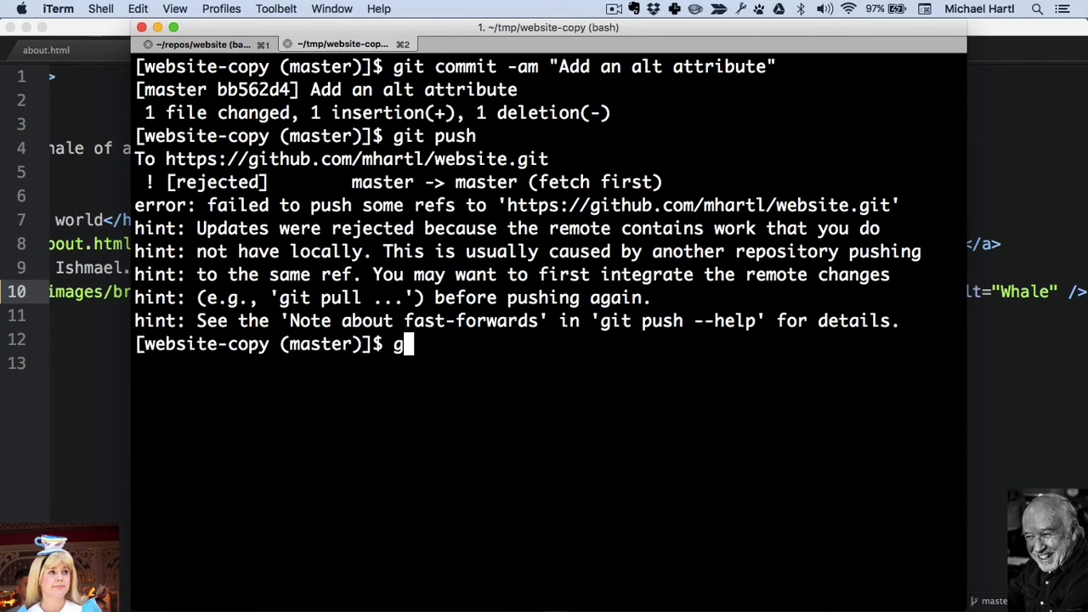
{"action": "type", "text": "it pull"}
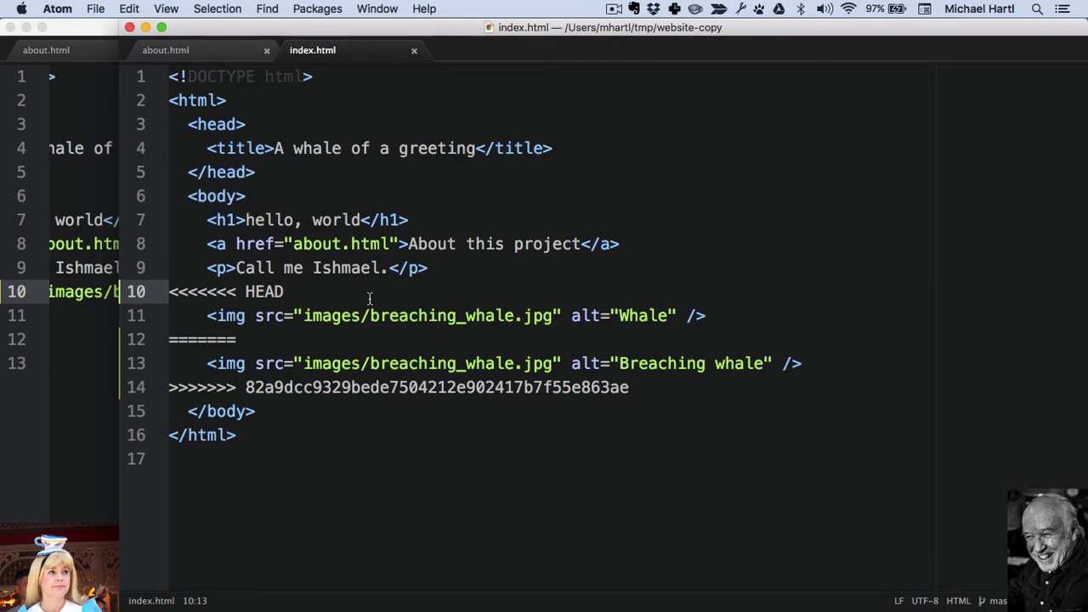
Step: Remove the conflict markers and alt="Whale" line, keeping the Breaching whale line
{"action": "left_click", "coordinate": [260, 292]}
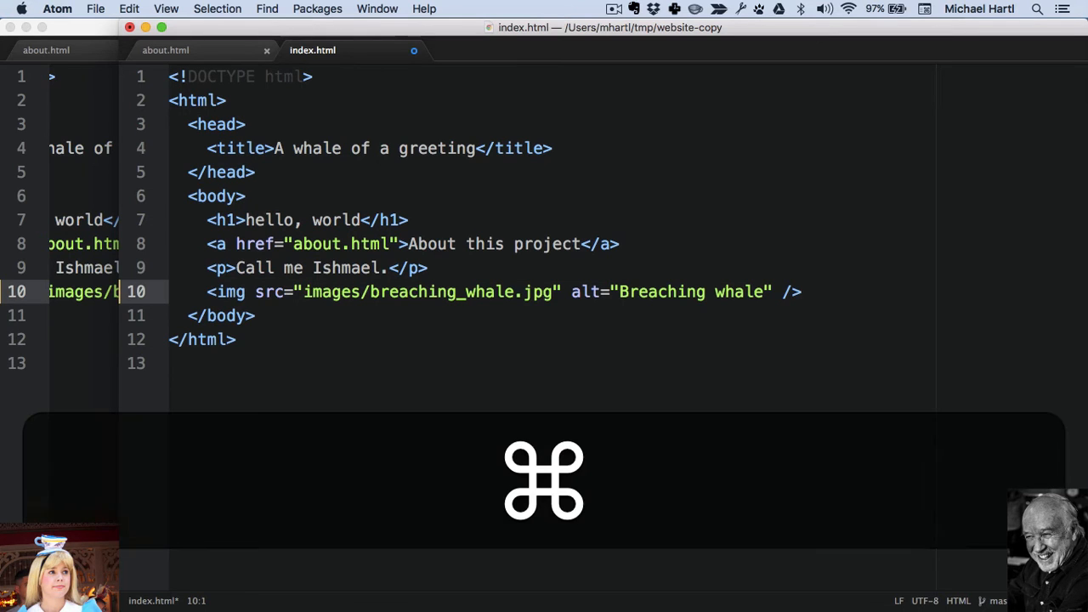
{"action": "key", "text": "cmd+tab"}
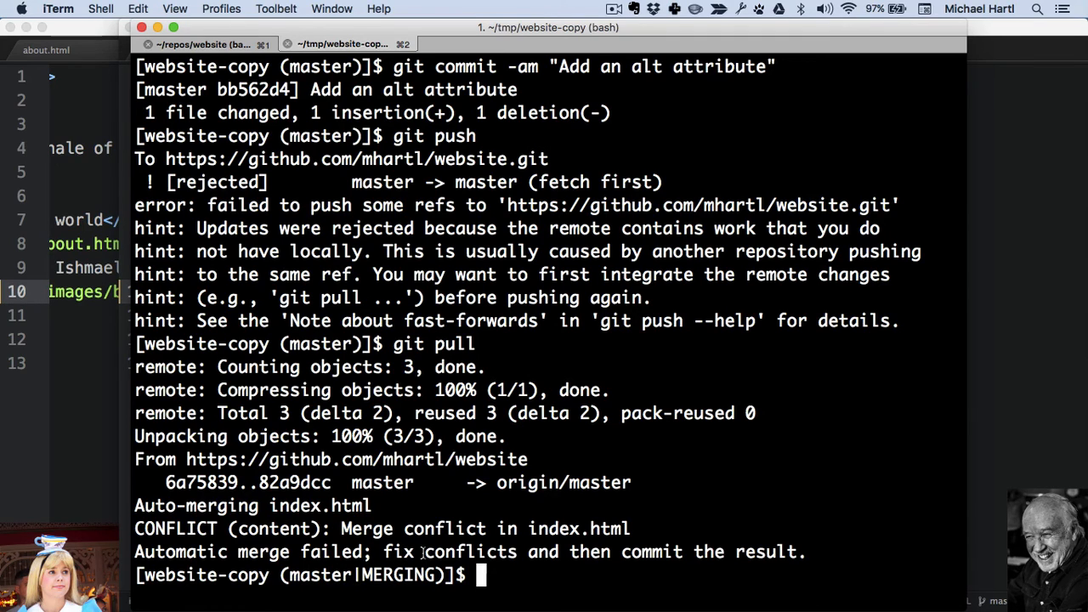
{"action": "mouse_move", "coordinate": [595, 548]}
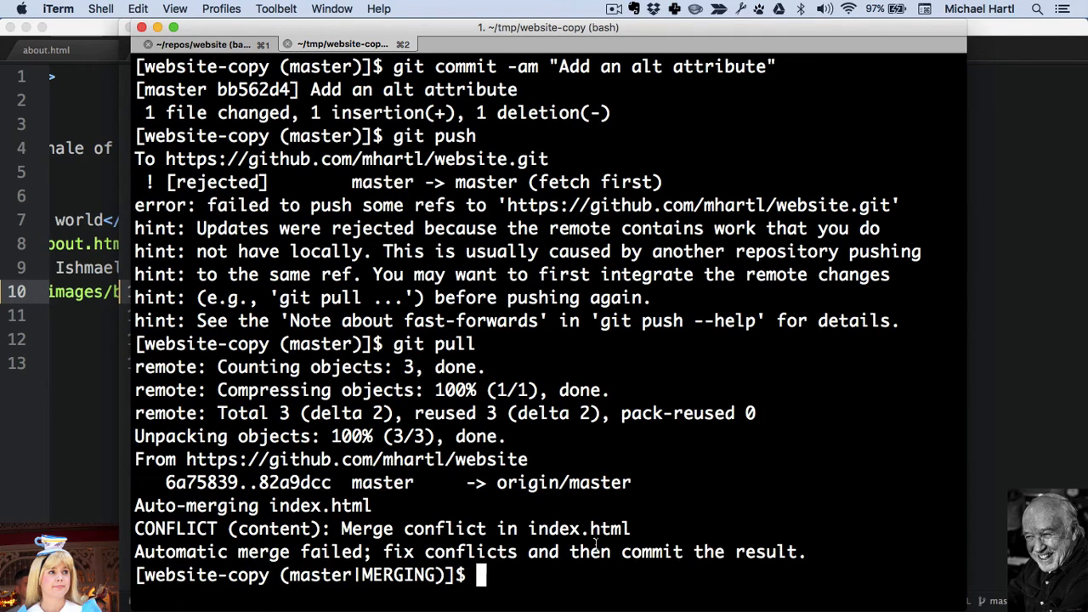
Step: Commit the merge as "Use longer alt attribute" and push it
{"action": "type", "text": "git"}
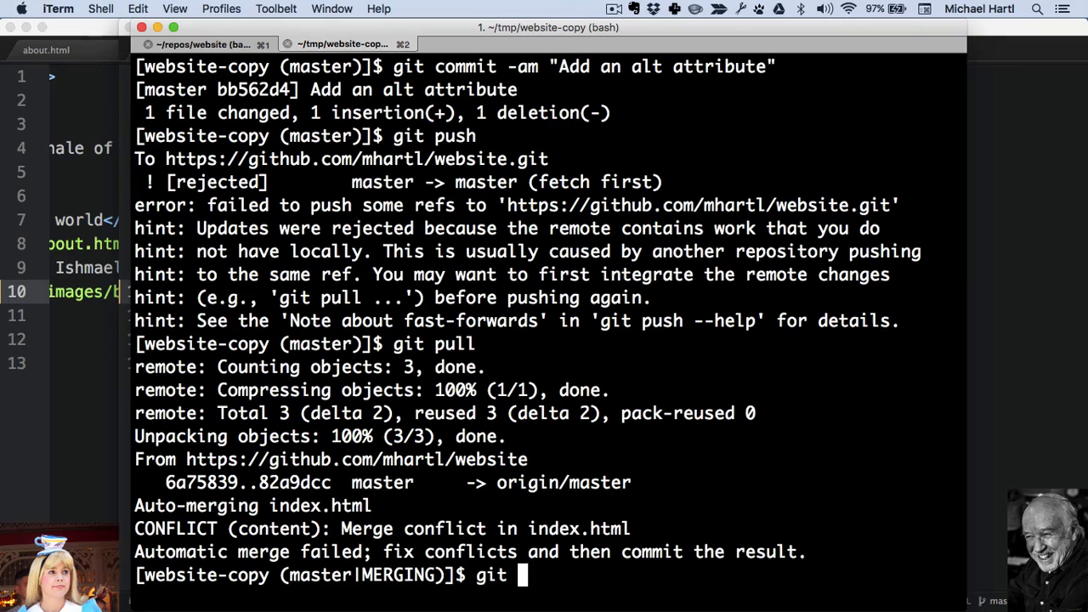
{"action": "type", "text": "commit -am \""}
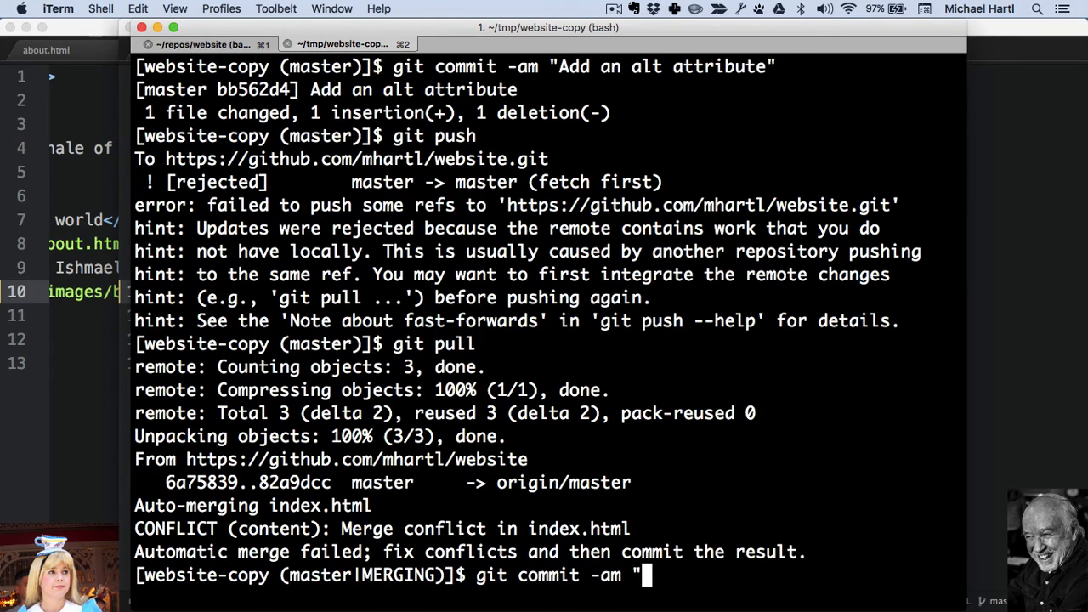
{"action": "type", "text": "Use longer alt a"}
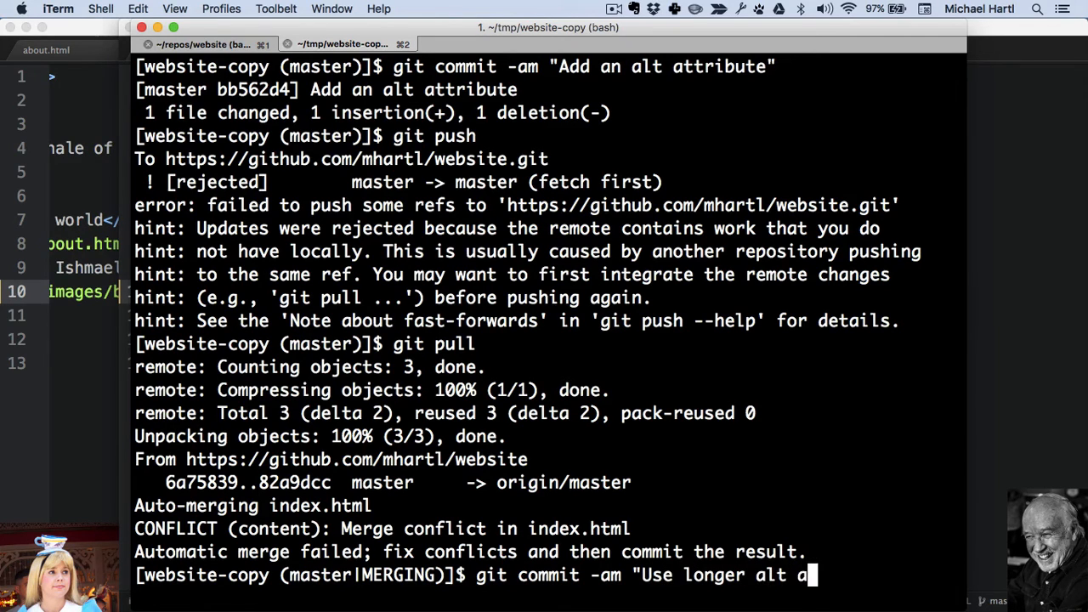
{"action": "type", "text": "ttribute\""}
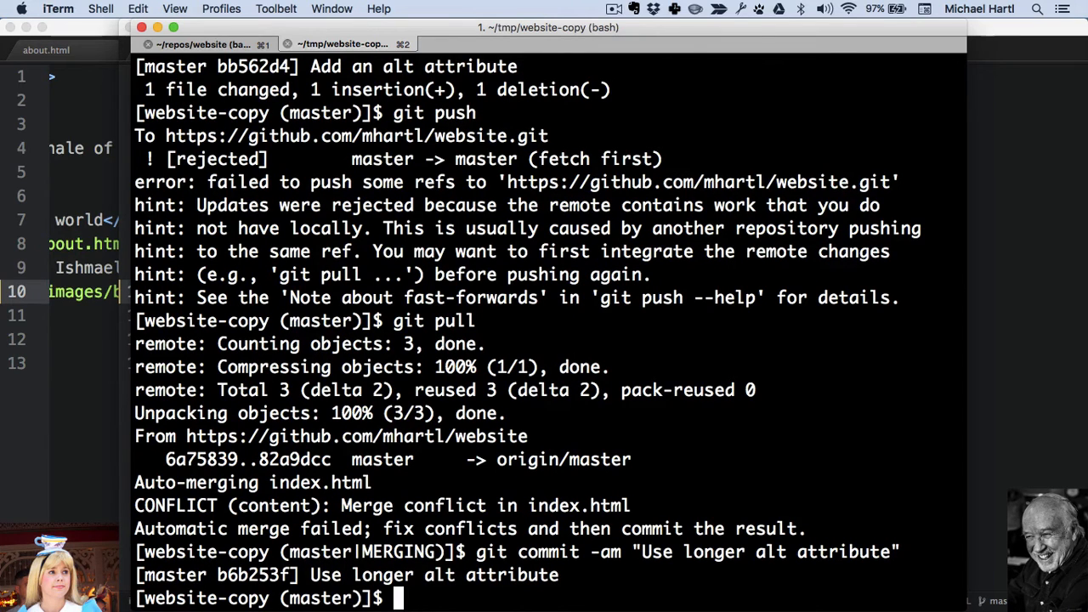
{"action": "type", "text": "git push"}
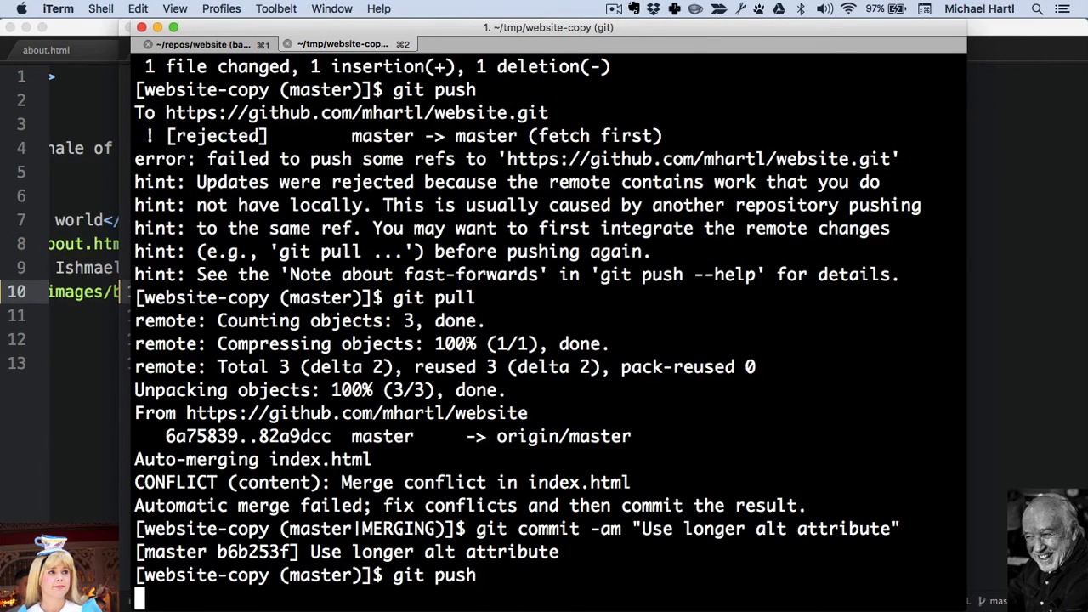
{"action": "key", "text": "Return"}
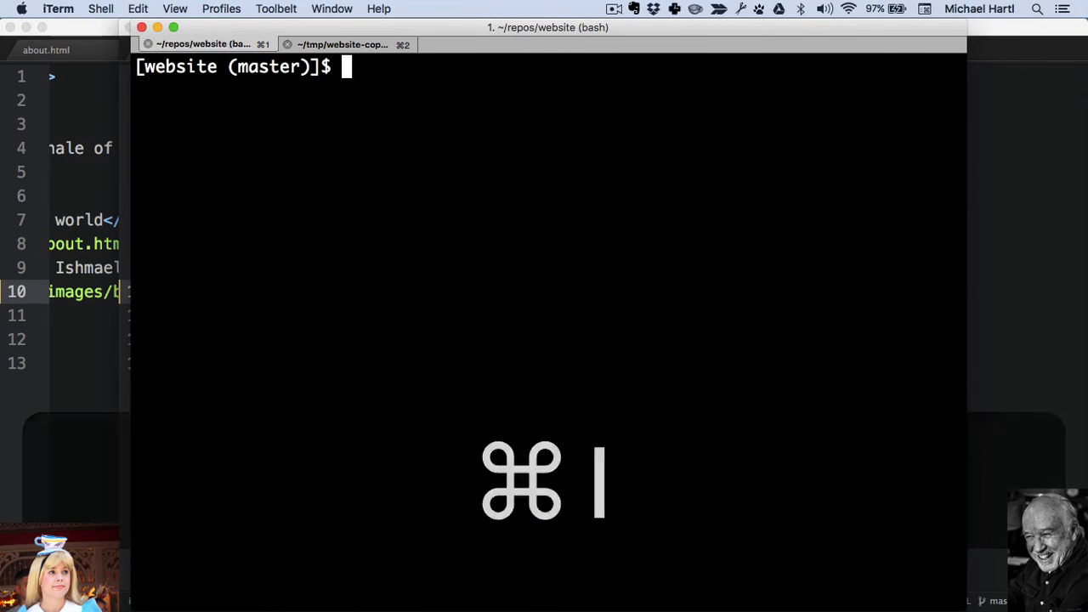
Step: Run git pull in the main clone, fast-forwarding to the merge commit
{"action": "type", "text": "git pull"}
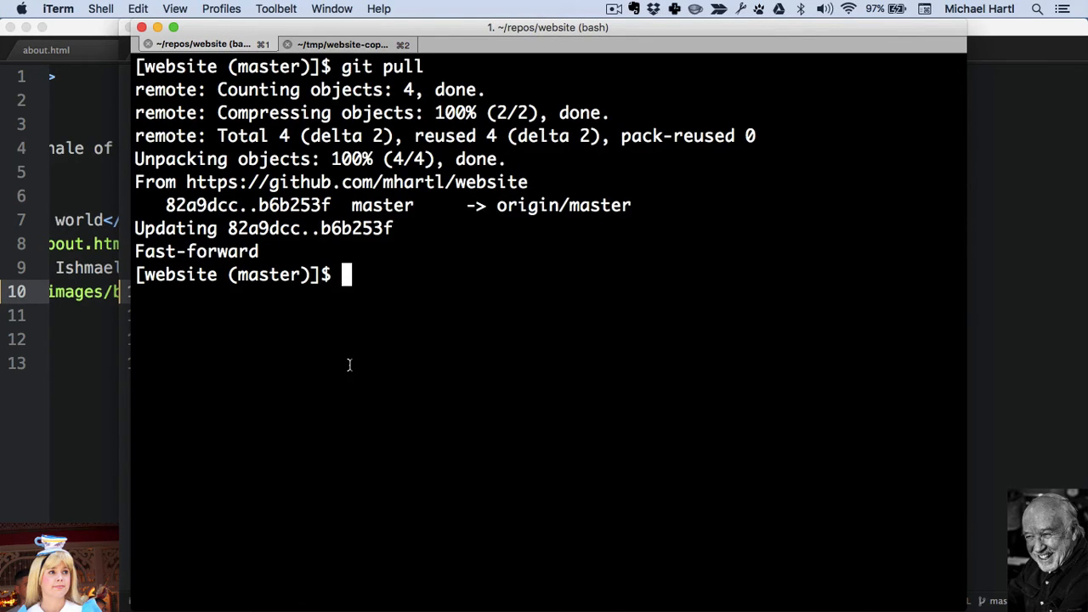
{"action": "mouse_move", "coordinate": [96, 161]}
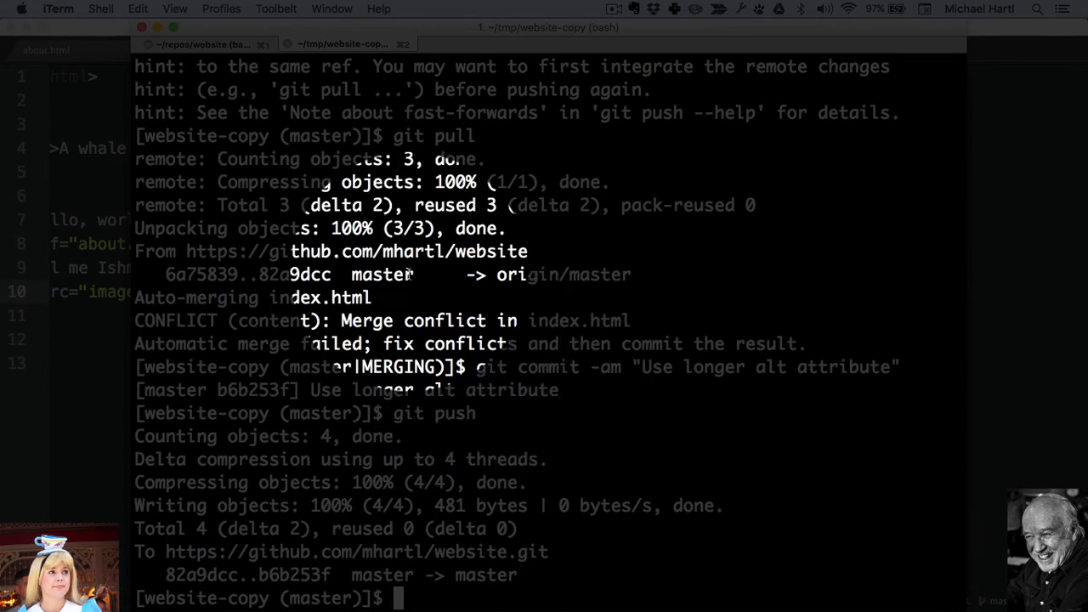
{"action": "left_click", "coordinate": [204, 44]}
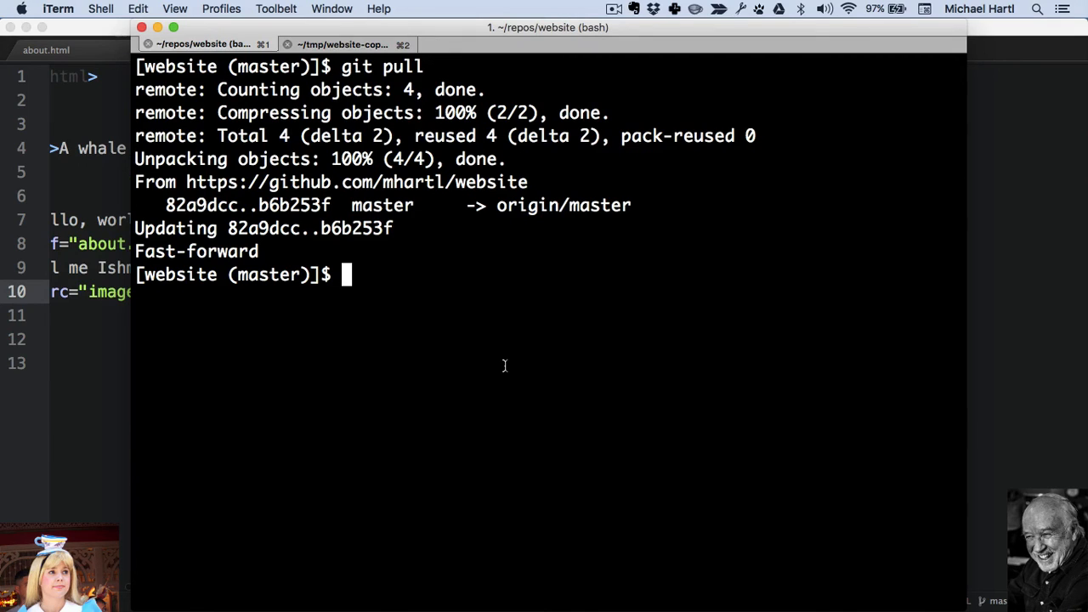